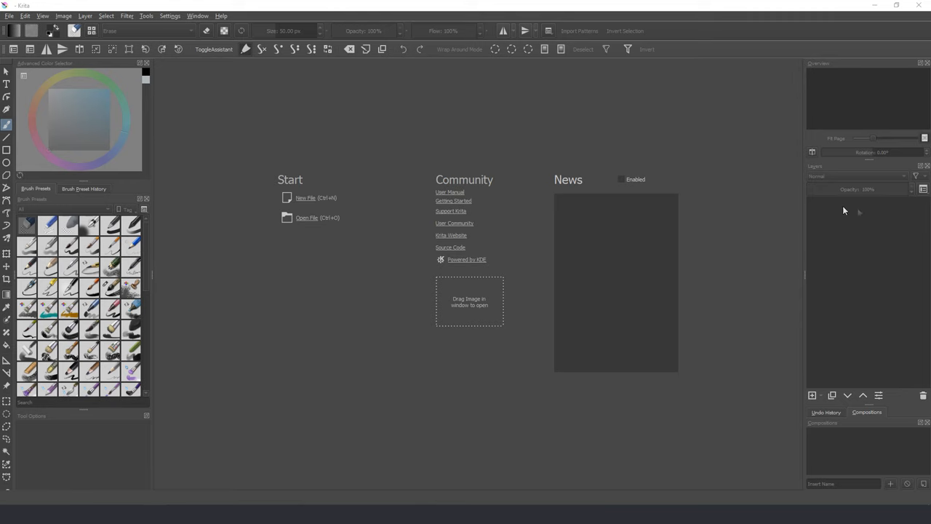
# Step: Create a new document from the Texture 512x512 8bit srgb template for the stucco texture
pyautogui.click(305, 198)
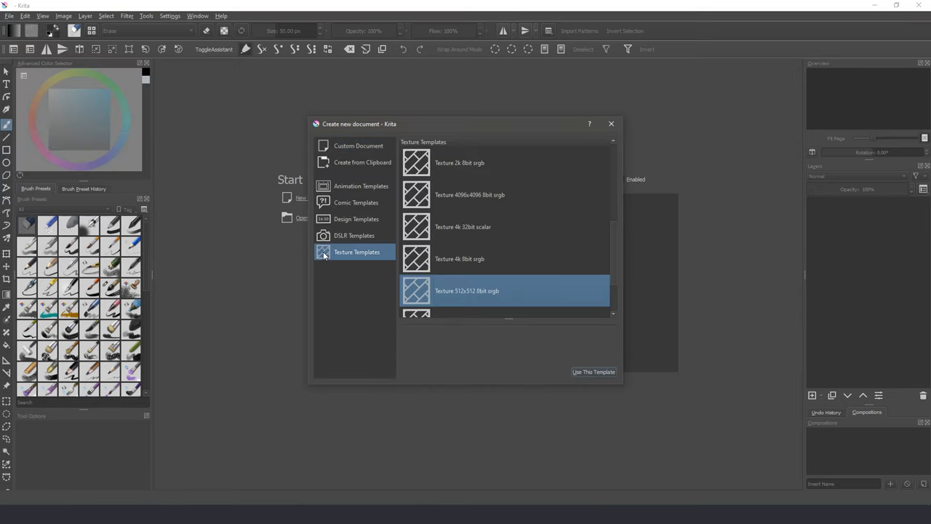
pyautogui.click(593, 373)
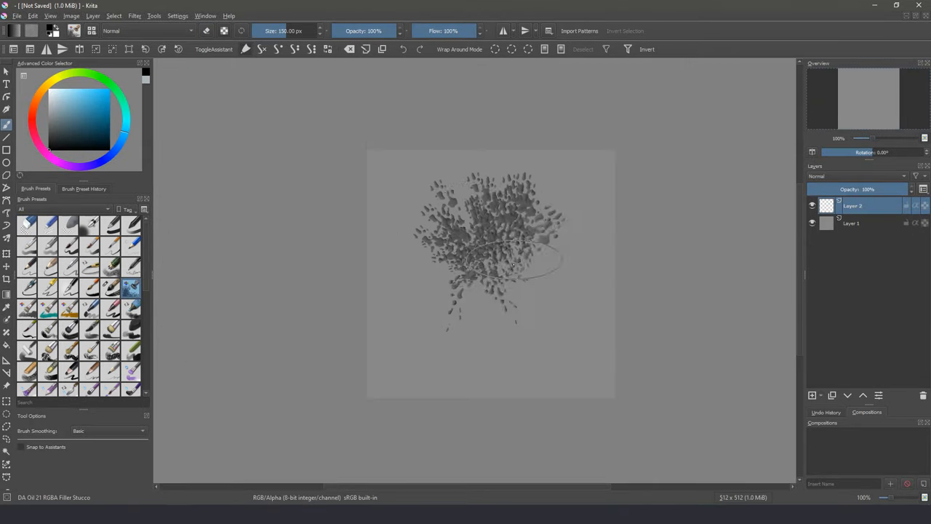
pyautogui.click(49, 14)
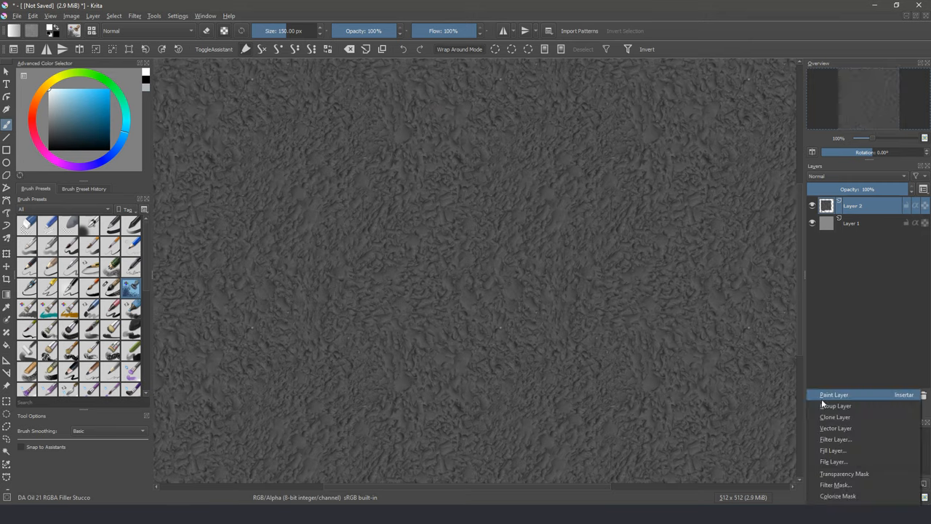
# Step: Add a curves colour-adjustment filter layer above the texture to brighten it
pyautogui.click(835, 439)
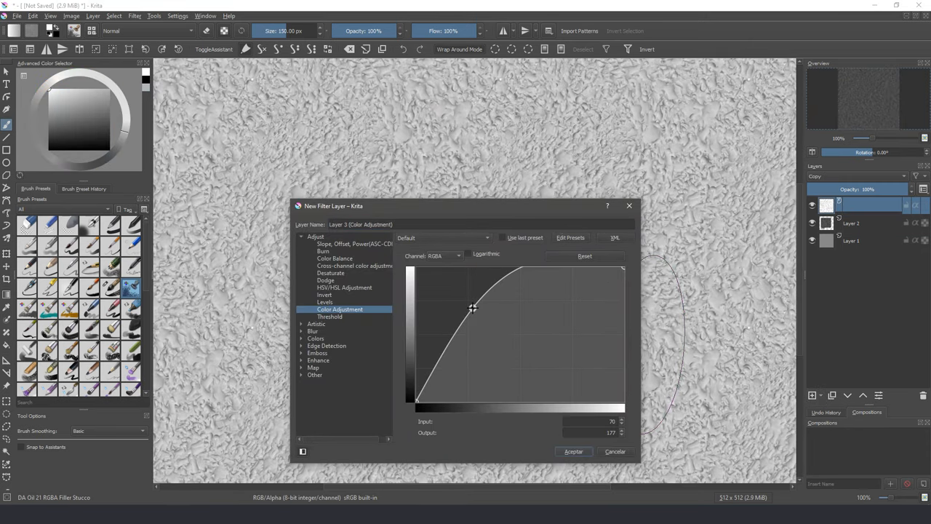
pyautogui.click(573, 451)
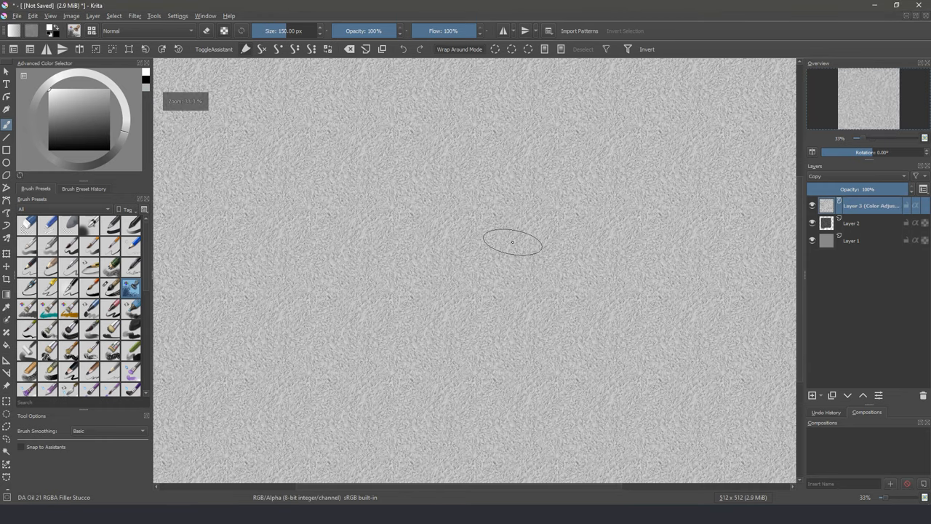
pyautogui.click(851, 222)
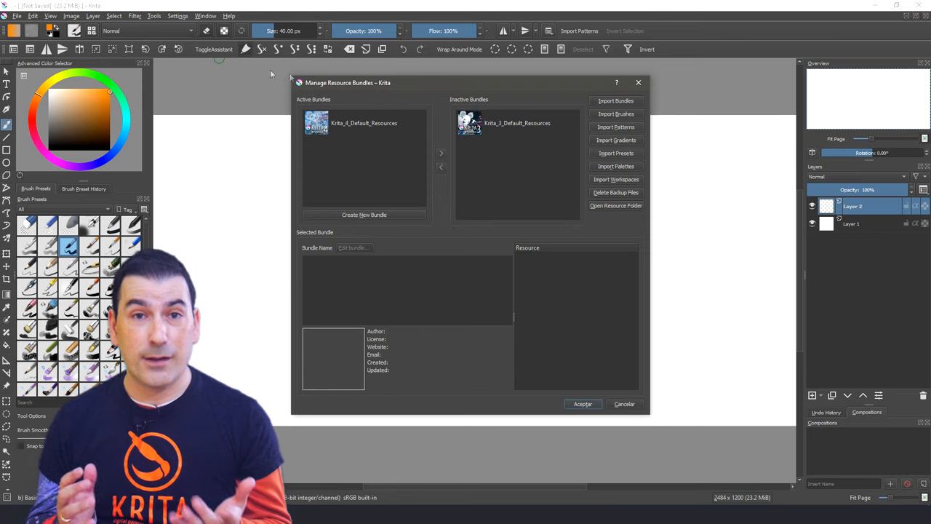
# Step: Import and activate the RGBA_DA_brushes.bundle through Manage Resources
pyautogui.click(615, 101)
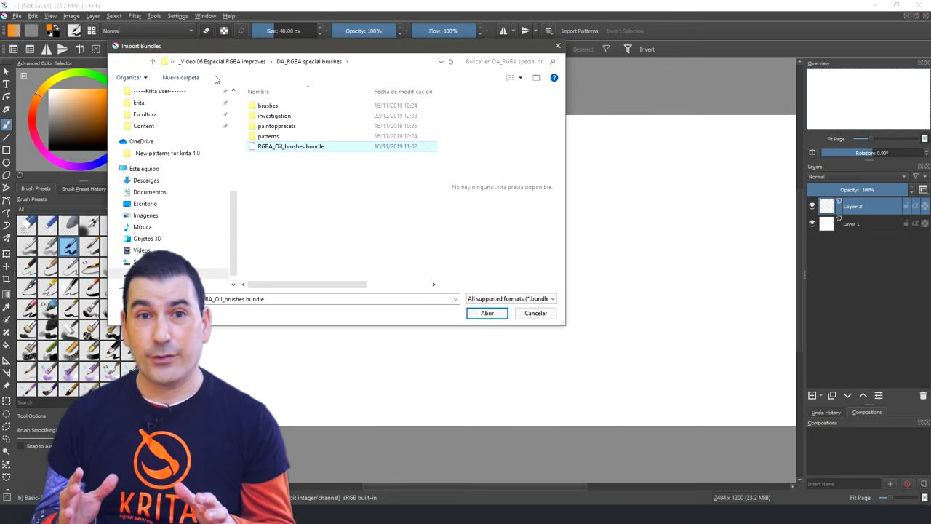
pyautogui.click(486, 313)
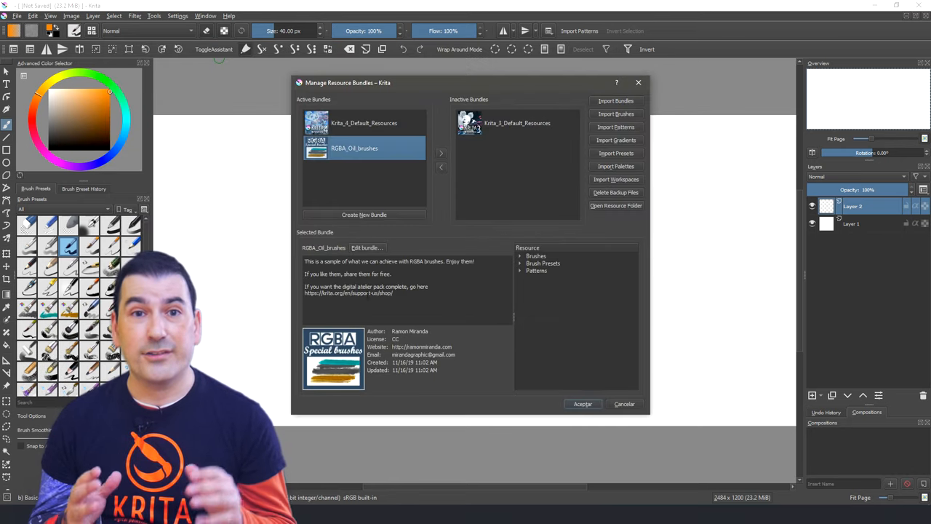
pyautogui.click(521, 256)
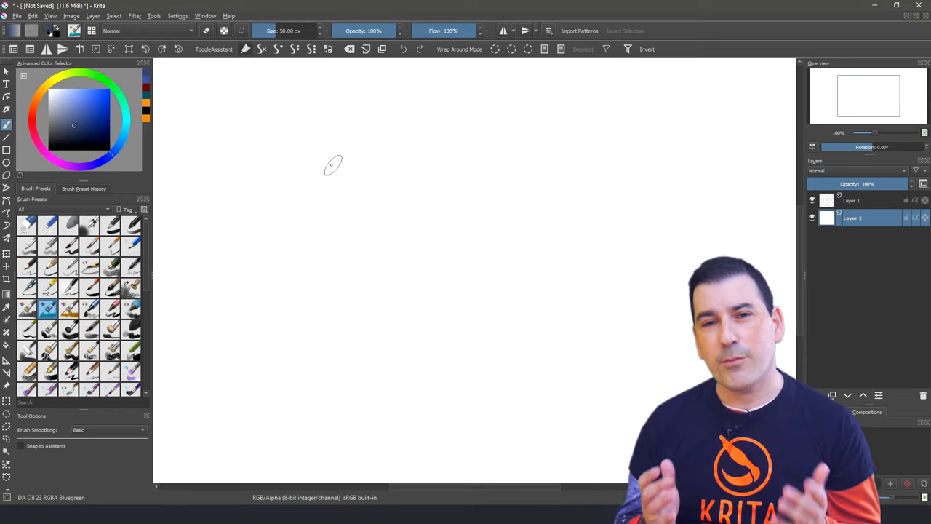
# Step: Paint a thick teal stroke with an imported RGBA brush on the white canvas
pyautogui.moveTo(328, 168); pyautogui.dragTo(313, 342)
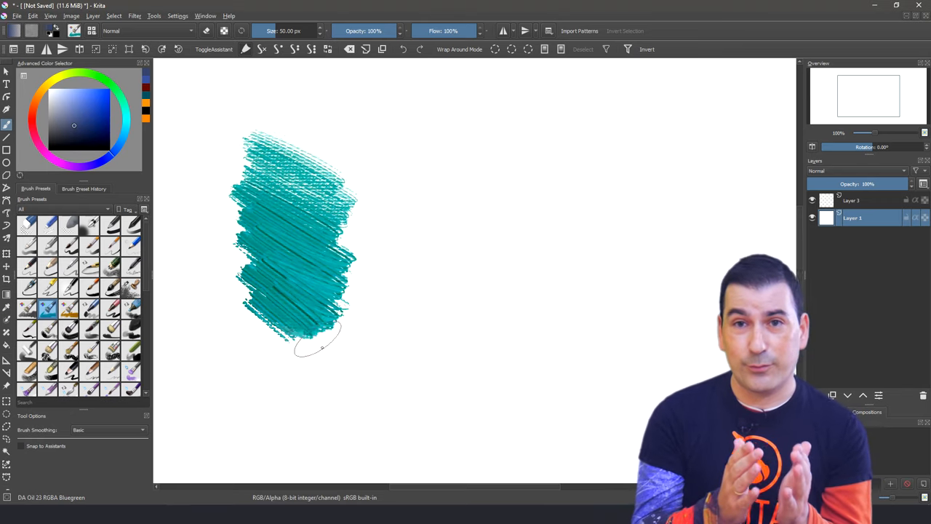